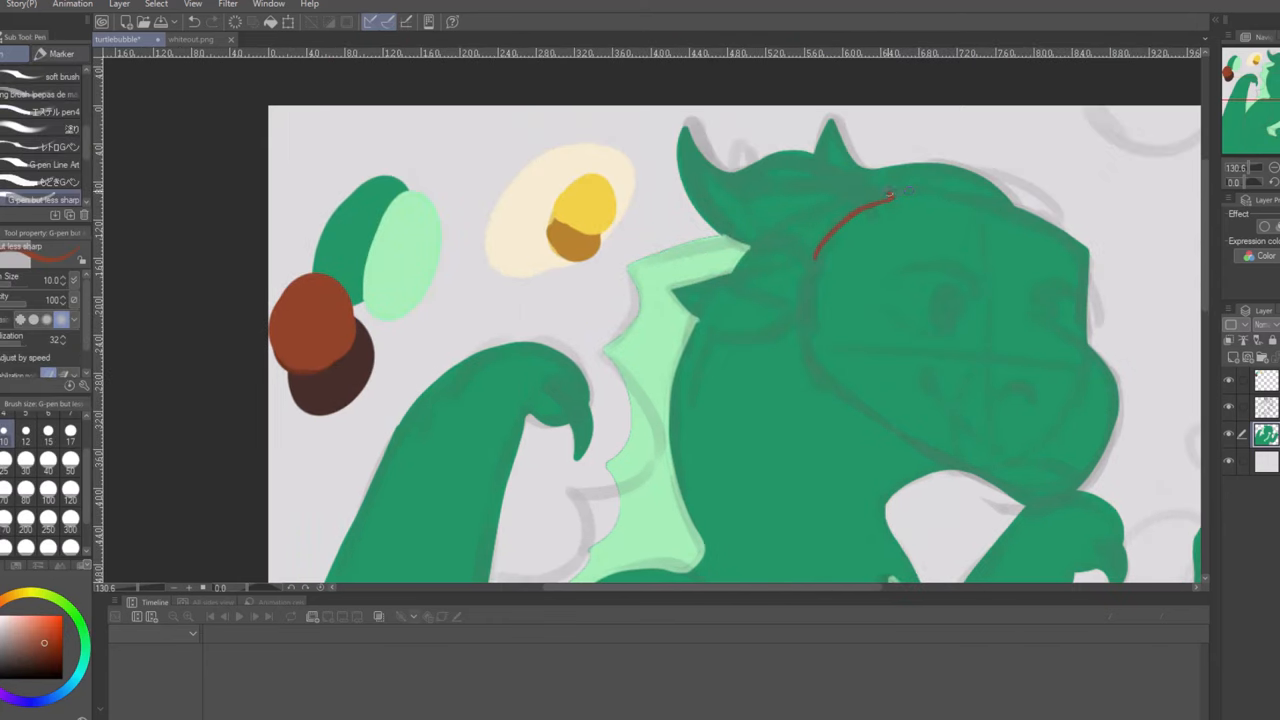
Draw brown G-pen guide strokes across the dragon's head and down its neck and chest
{"action": "left_click_drag", "start_coordinate": [890, 195], "coordinate": [1045, 460]}
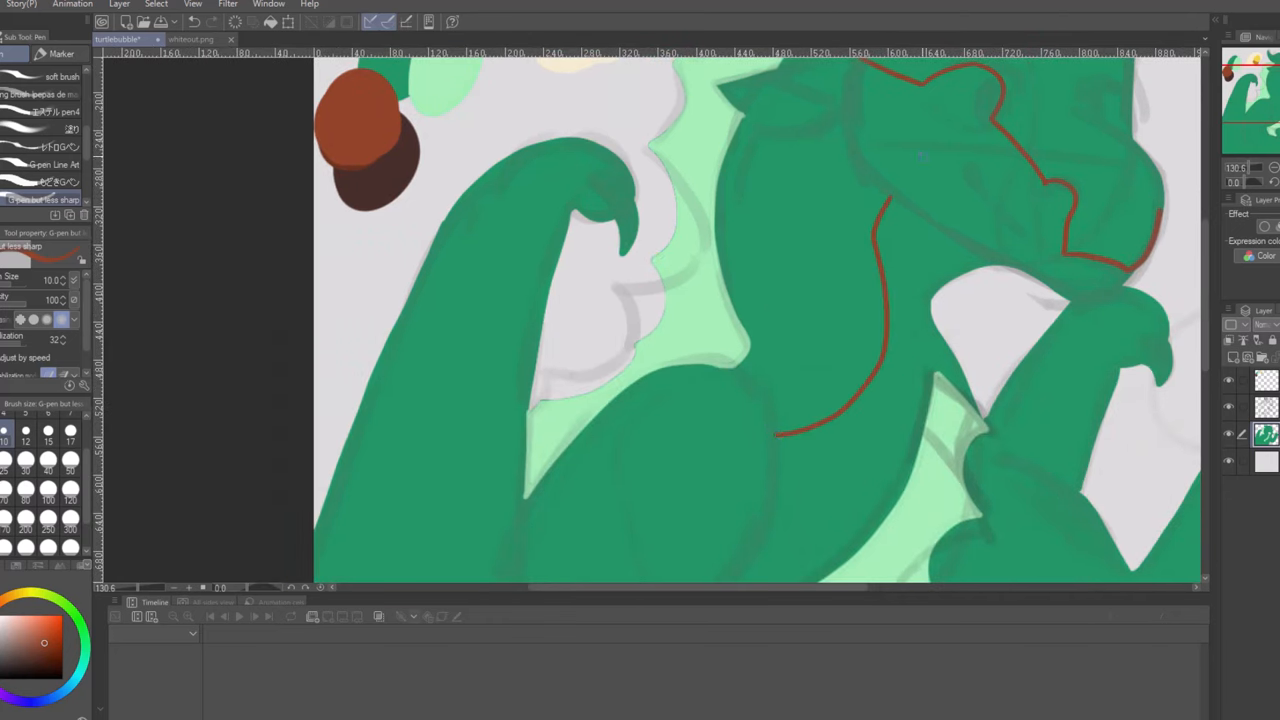
{"action": "left_click_drag", "start_coordinate": [768, 130], "coordinate": [785, 295]}
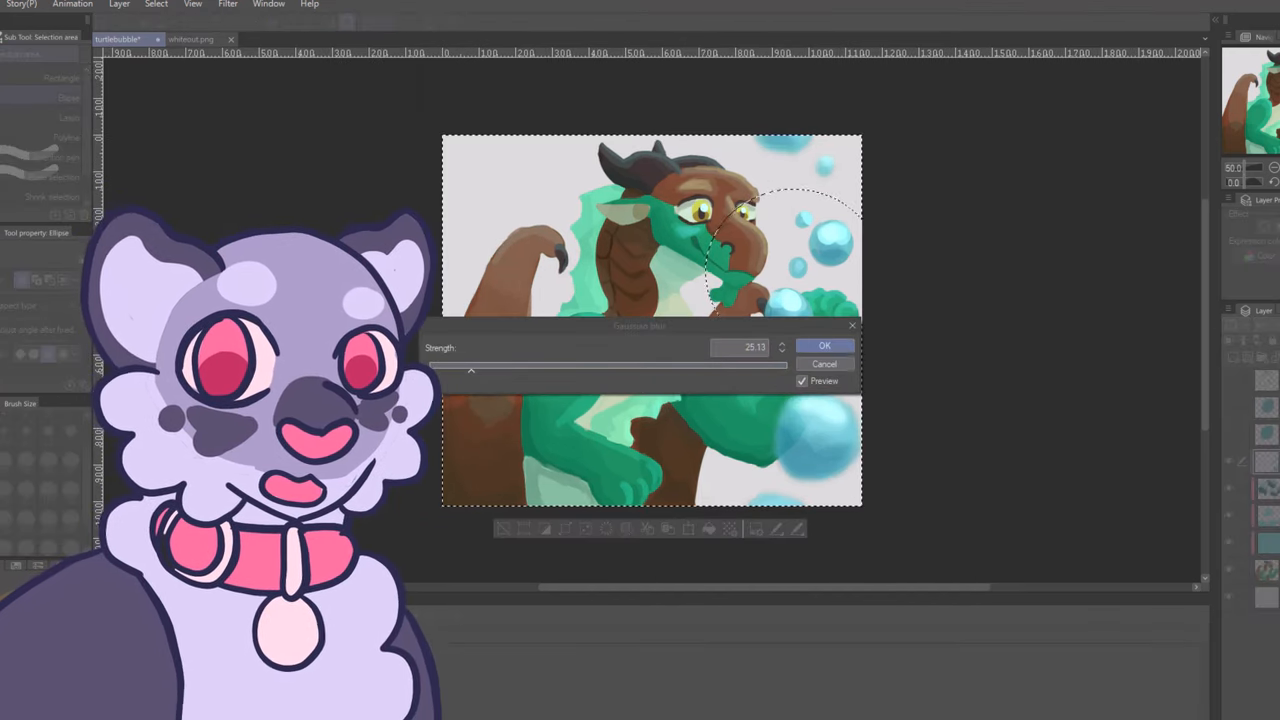
Confirm a Gaussian blur of strength about 25 on the selected bubbles
{"action": "left_click", "coordinate": [824, 345]}
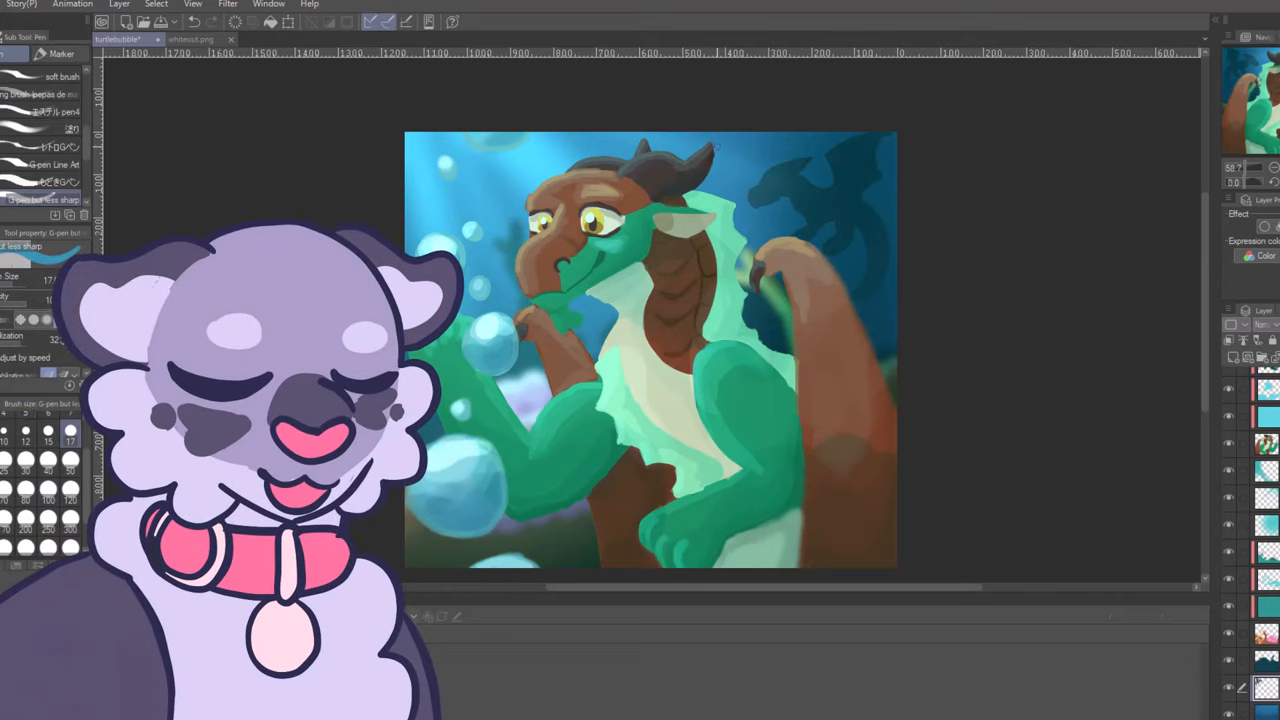
Apply a Gaussian blur of strength about 52 to the background layer
{"action": "left_click", "coordinate": [227, 4]}
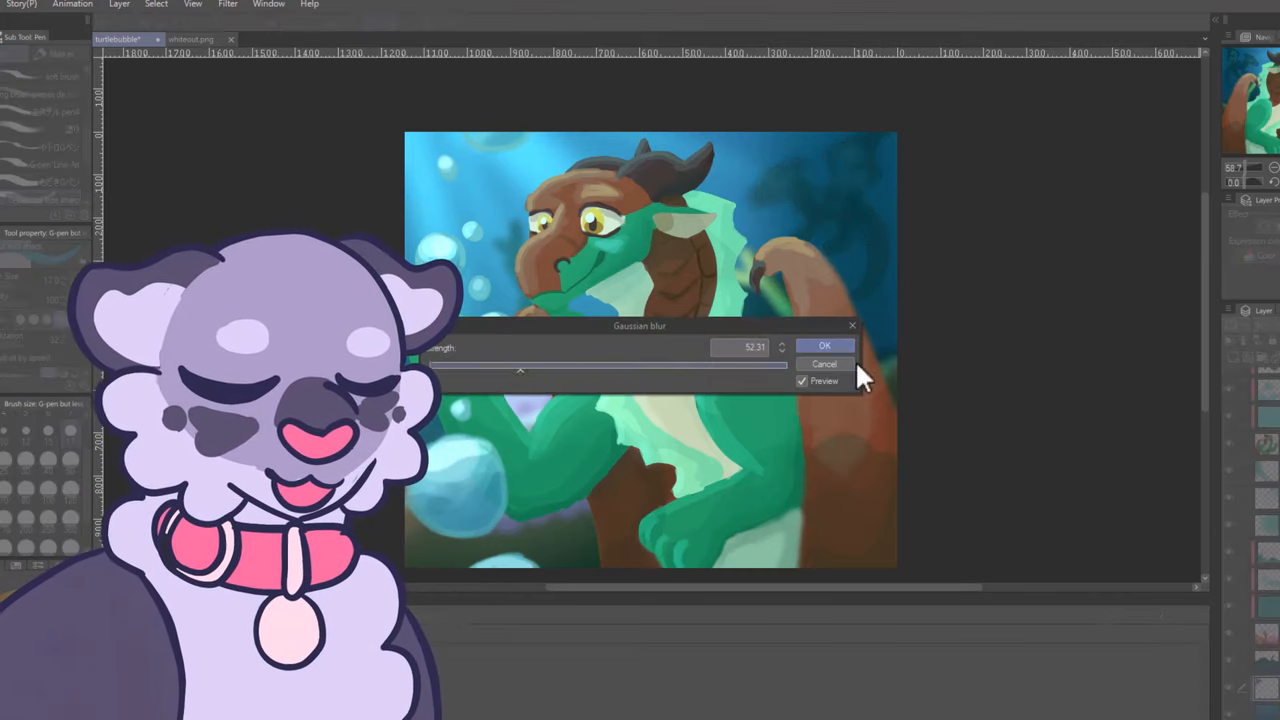
{"action": "left_click", "coordinate": [824, 345]}
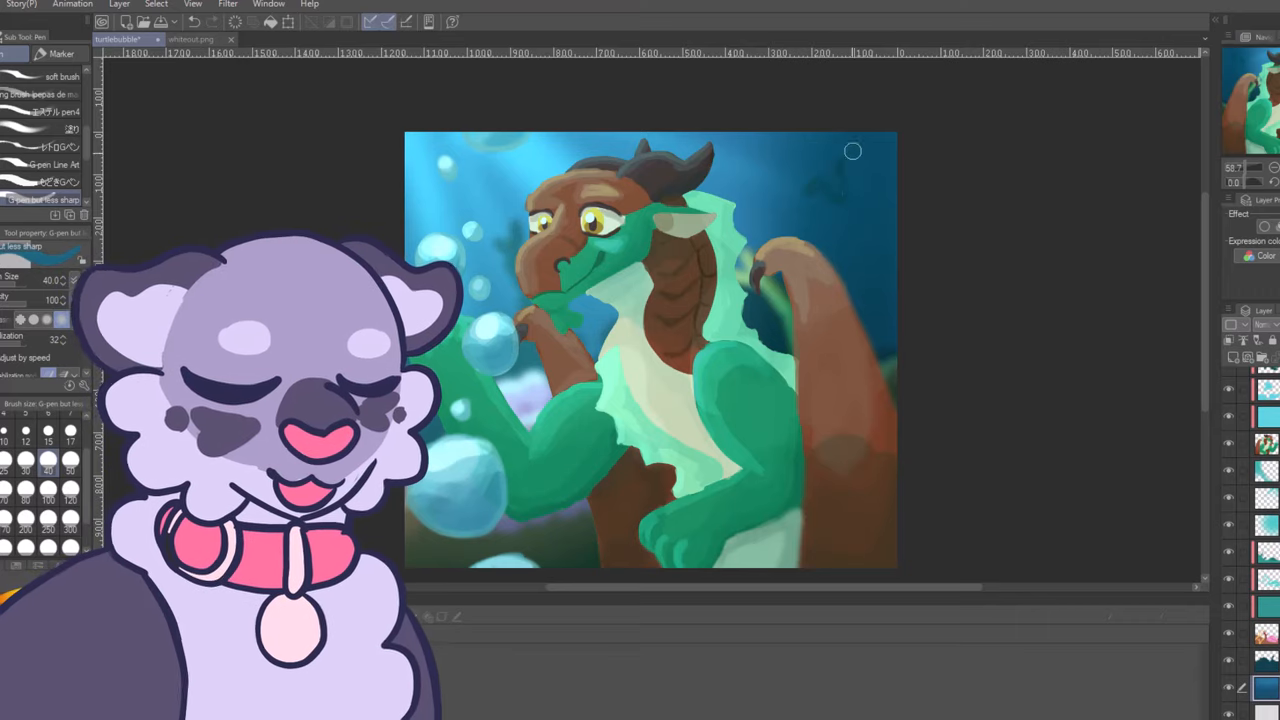
{"action": "left_click", "coordinate": [228, 4]}
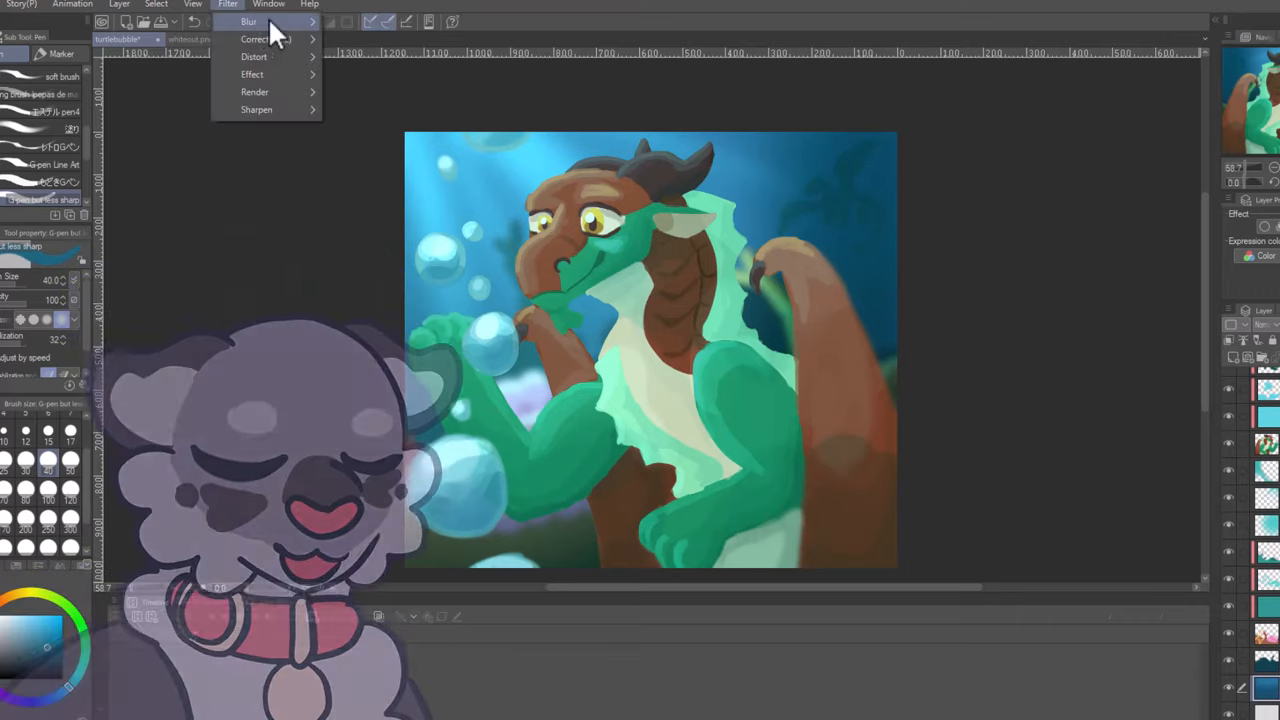